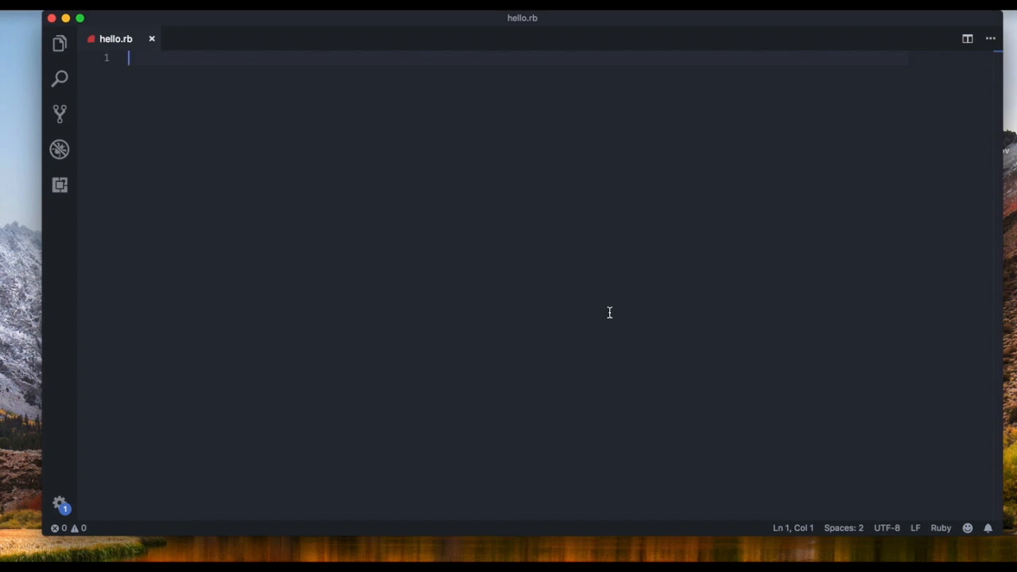
mouse_move(607, 359)
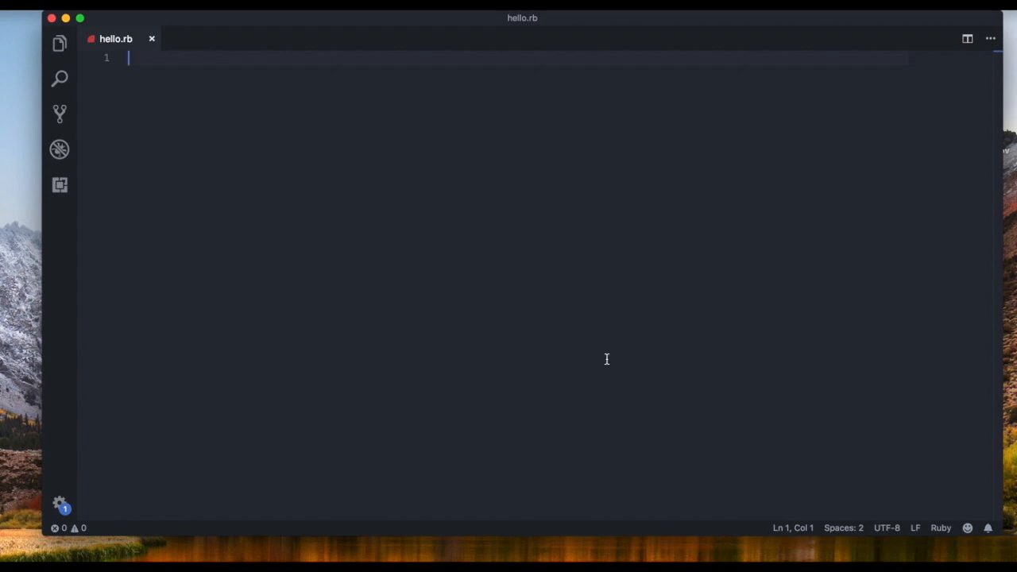
mouse_move(569, 348)
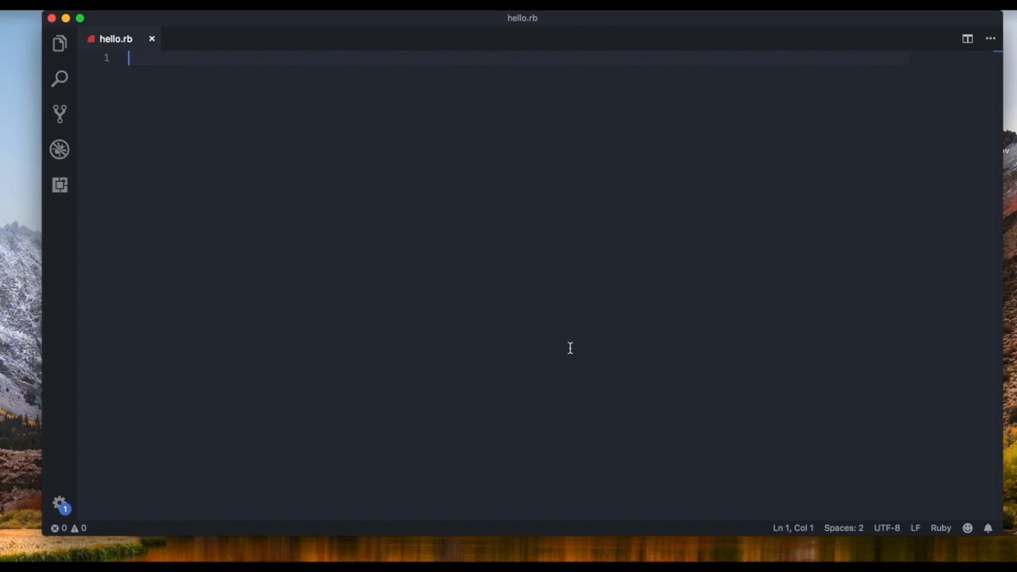
mouse_move(347, 149)
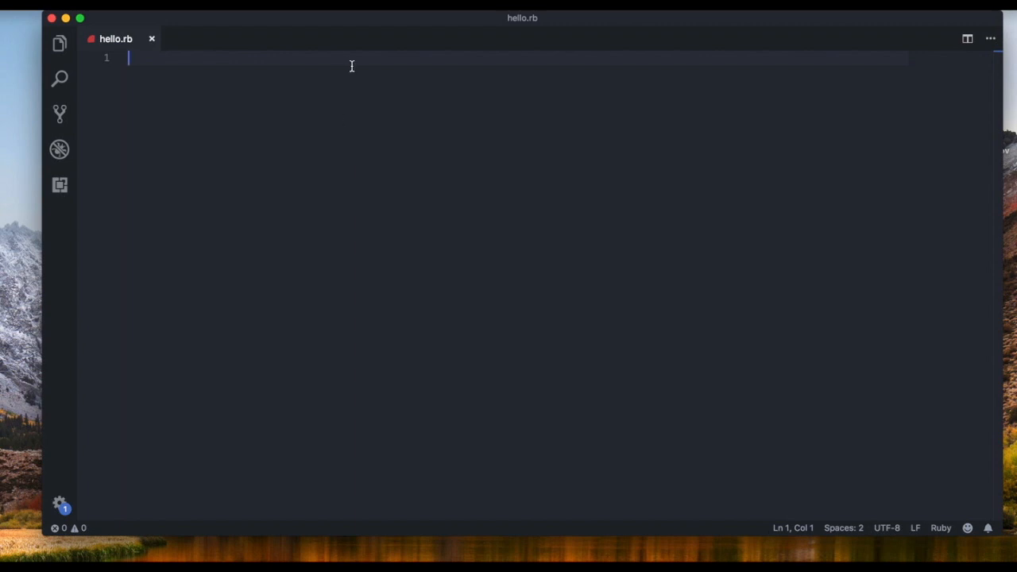
mouse_move(405, 92)
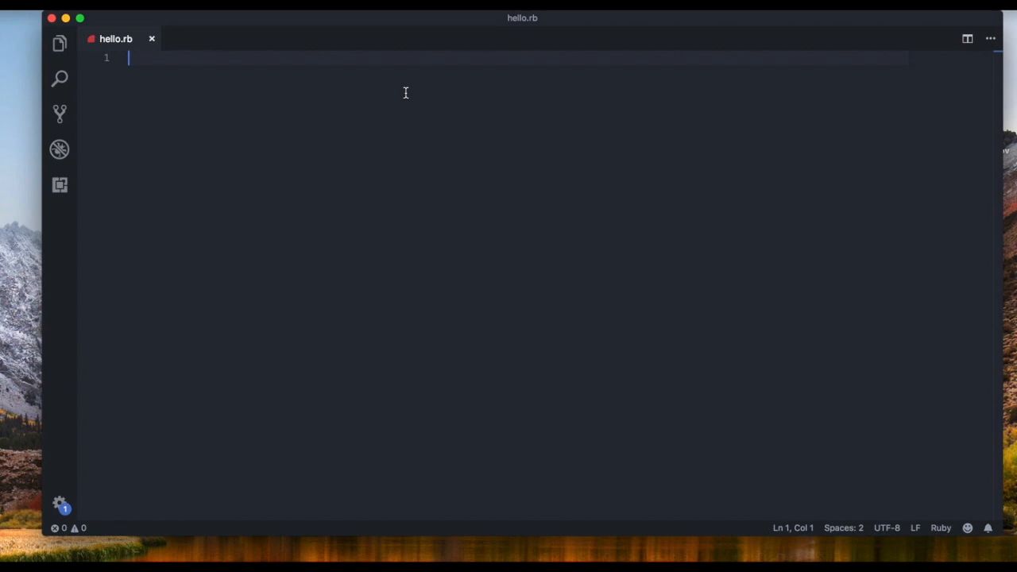
Step: Write name = "alex" on line 1 and start an if name == "alex" condition, then discard it
text(name)
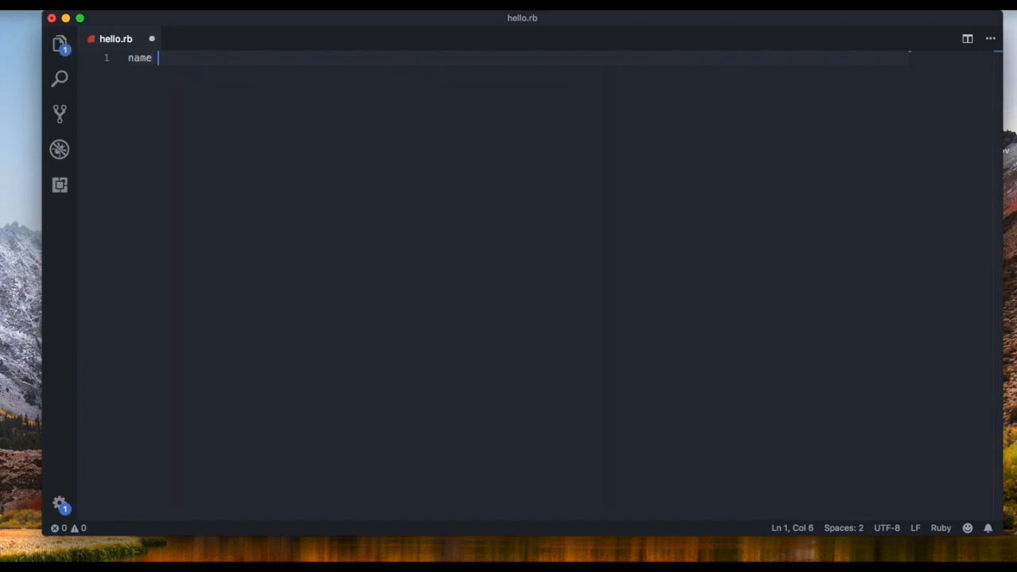
text(= "alx")
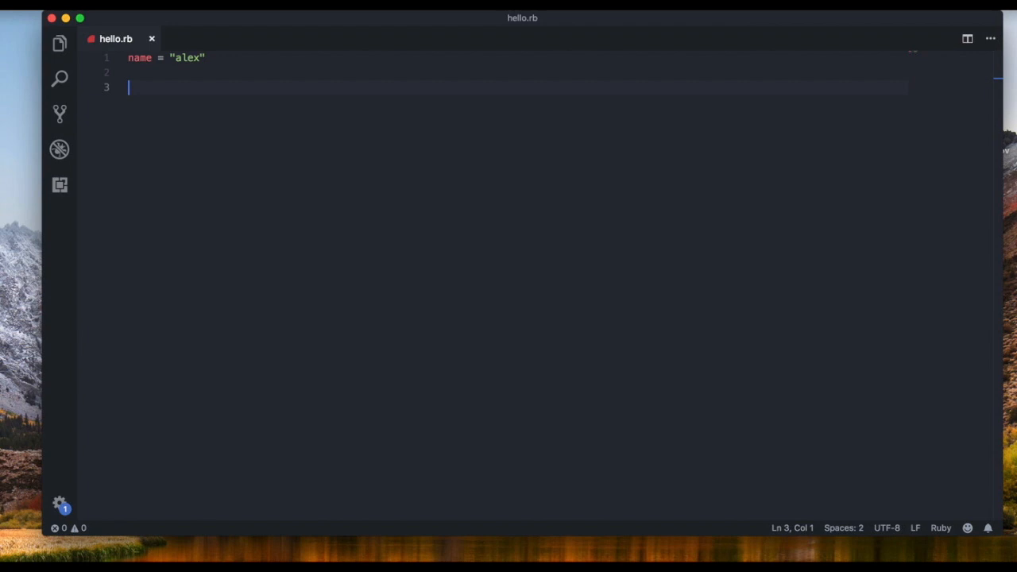
text(if)
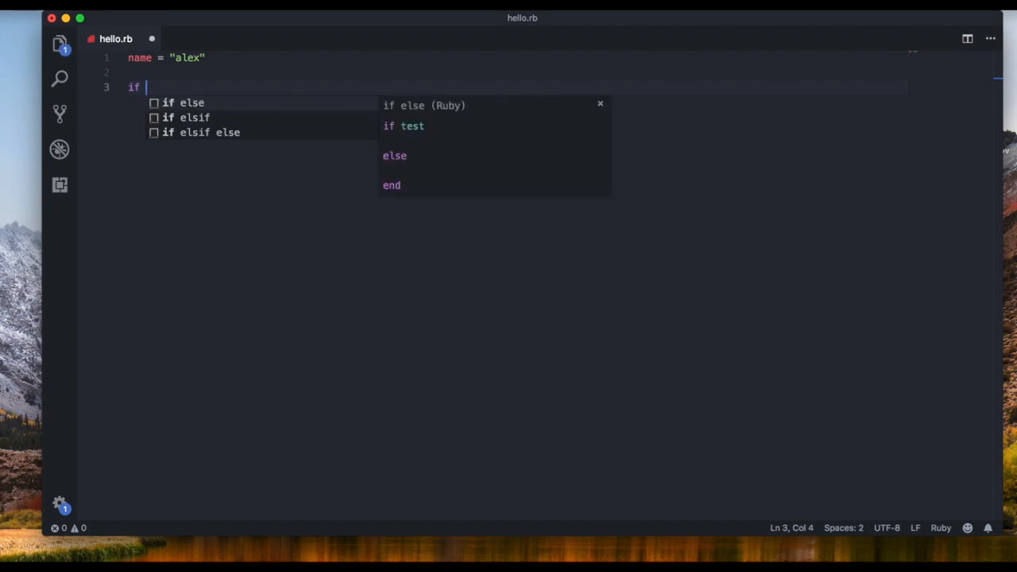
text(name == "ale)
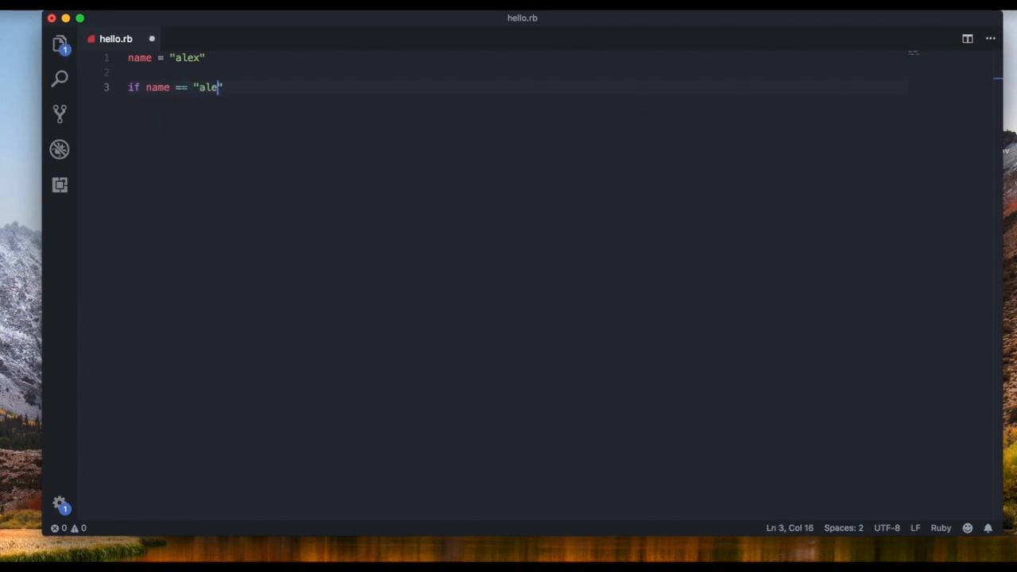
text(x"\)
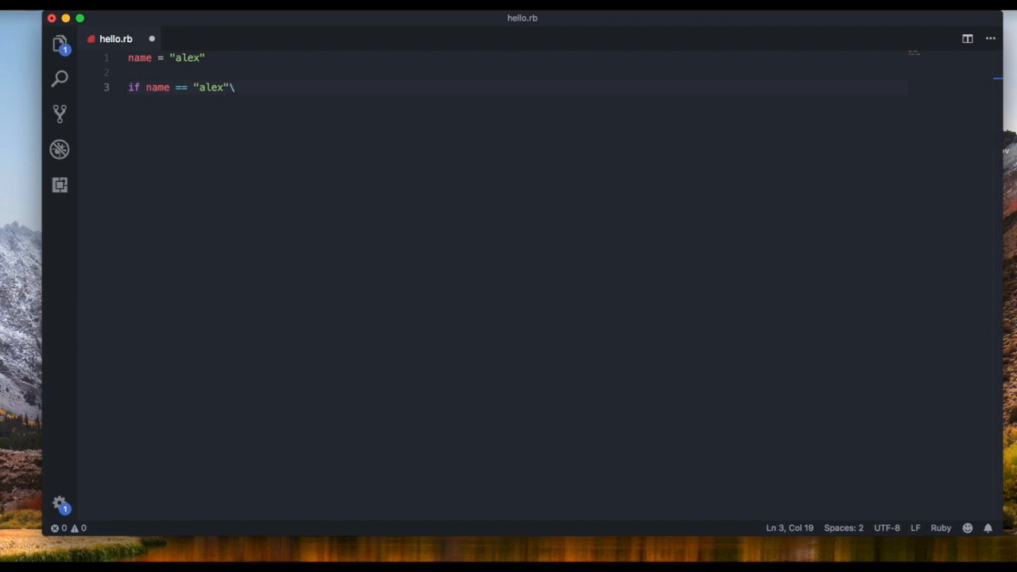
text(p)
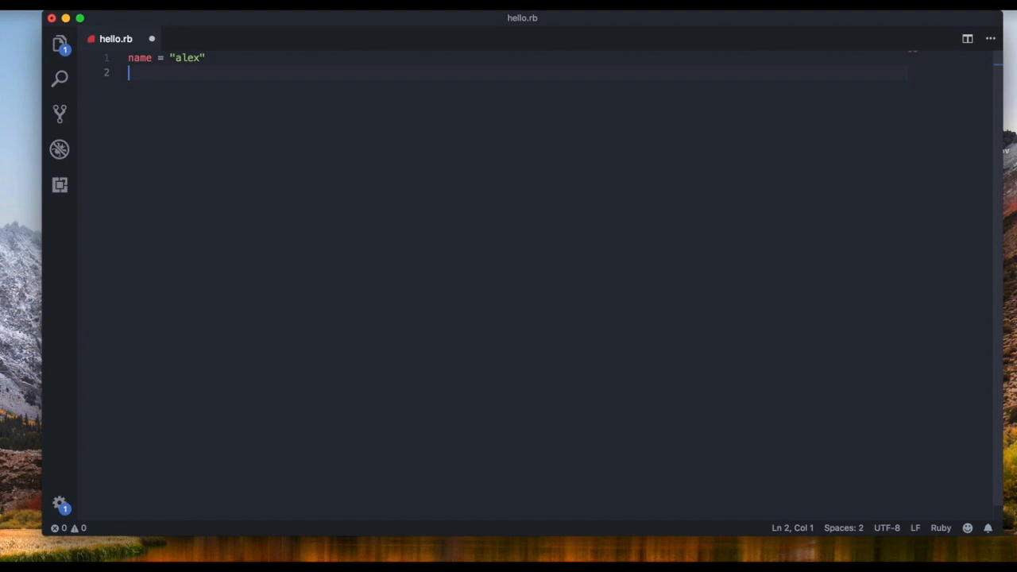
Step: Open a case name block with a when "alex" branch that prints alex
key(enter)
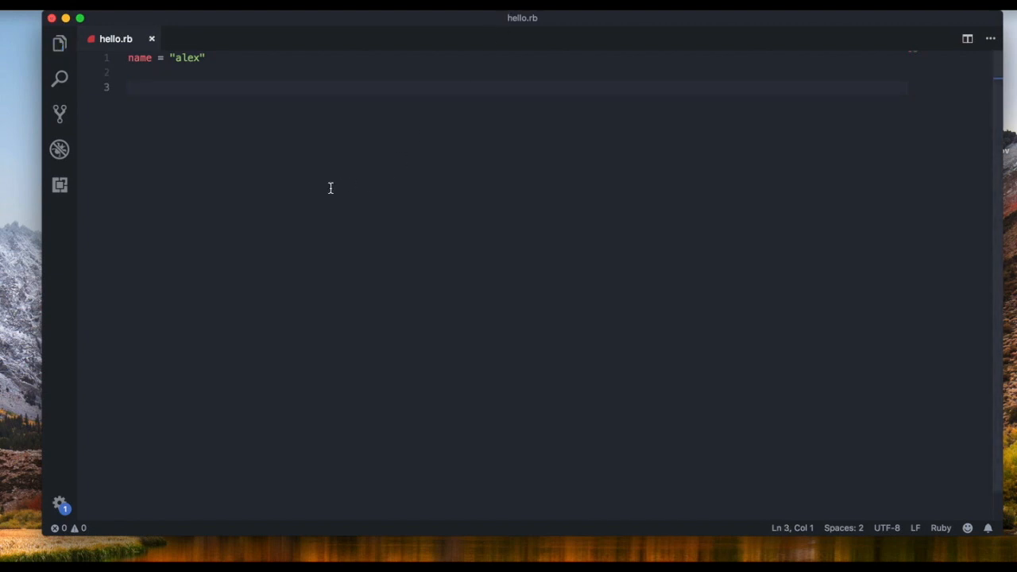
text(case name)
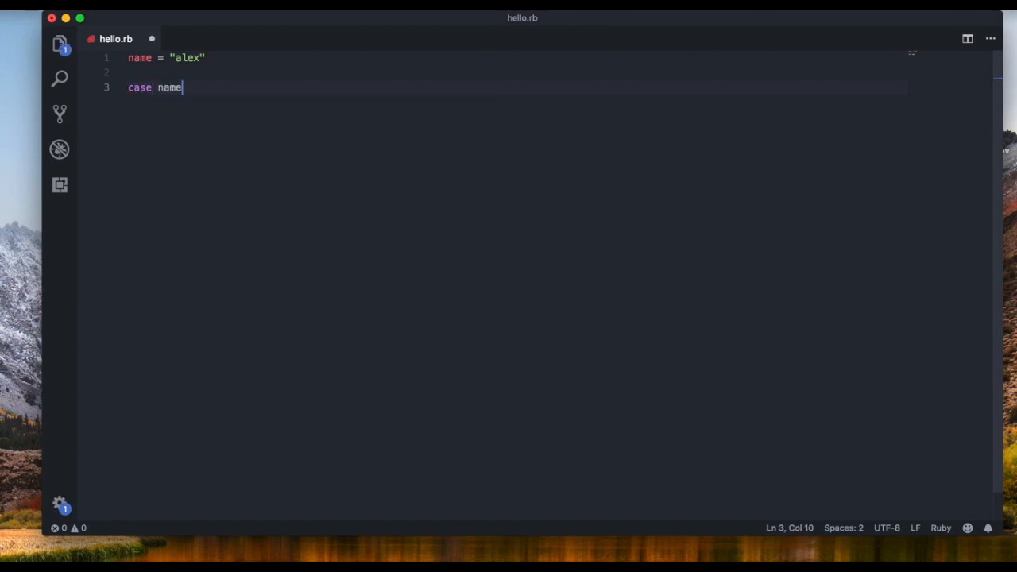
key(enter)
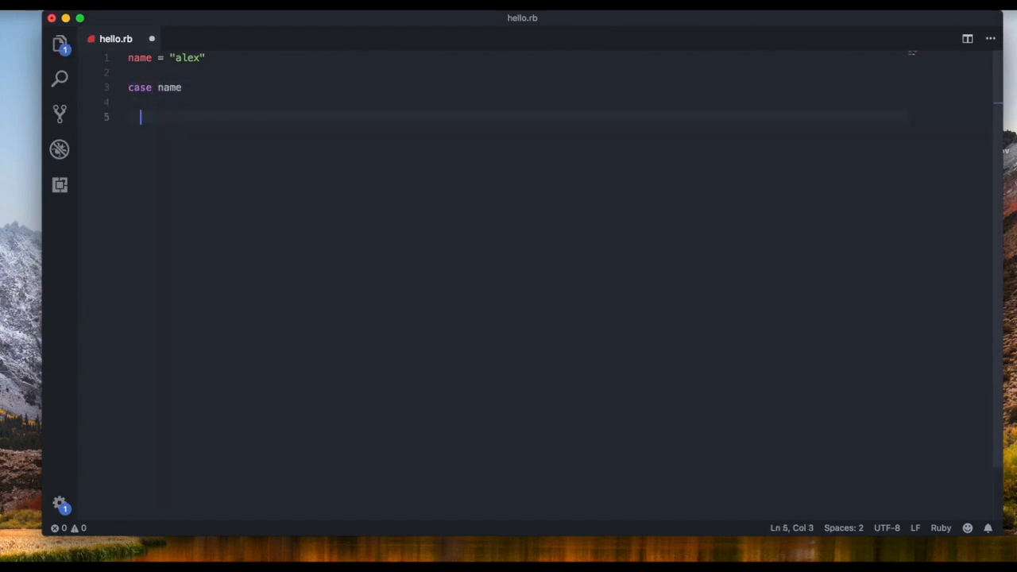
text(end)
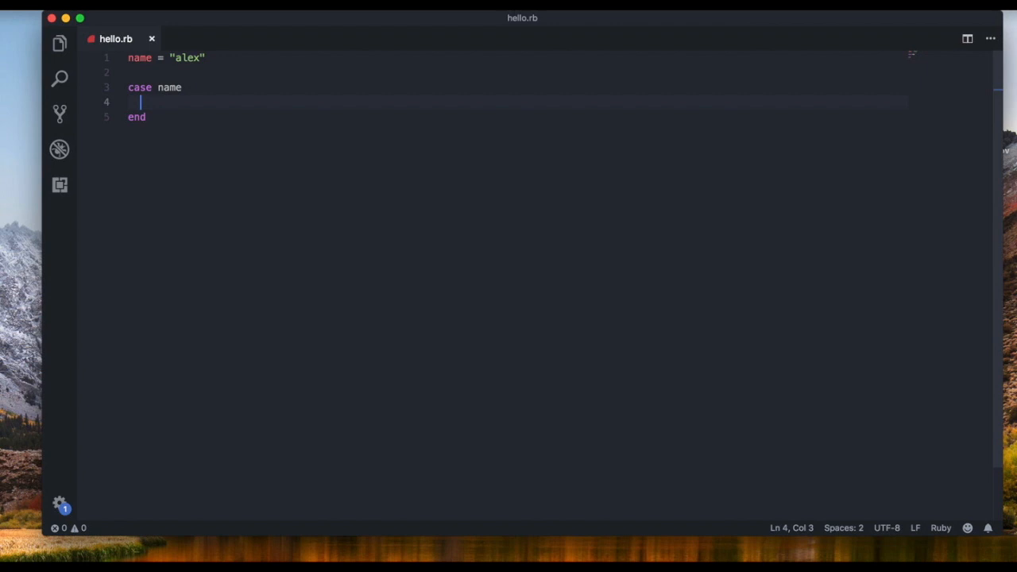
text(when)
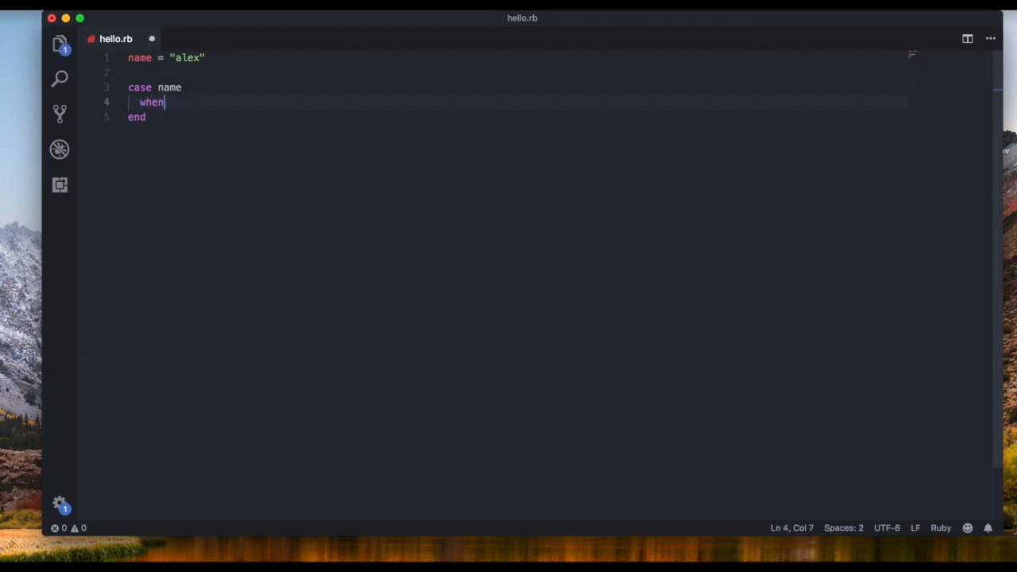
text("al")
text(puts)
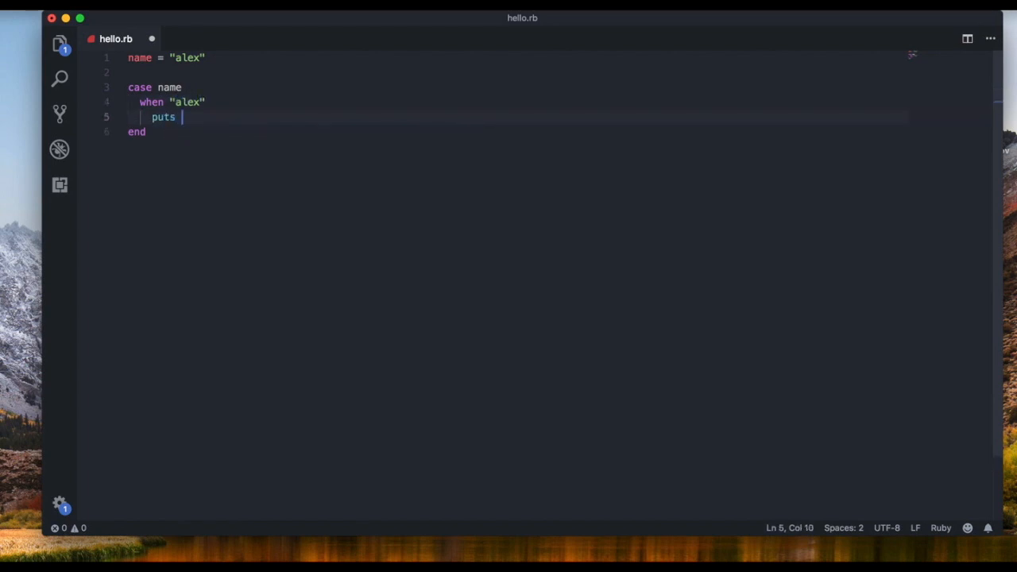
text("alex")
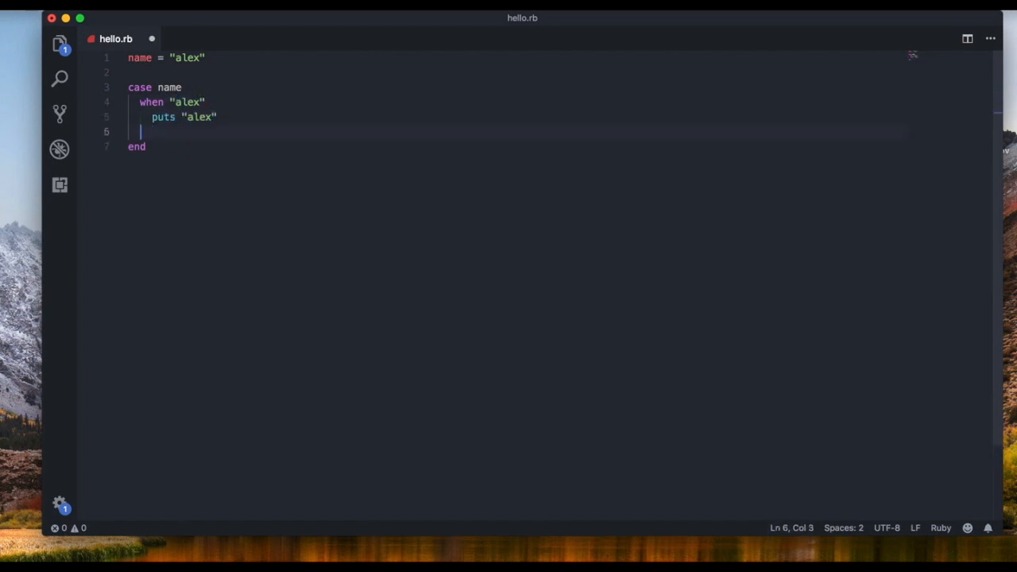
Step: Add when "bob" and when "martin" branches that print bob and martin
text(when "bob")
text(puts ")
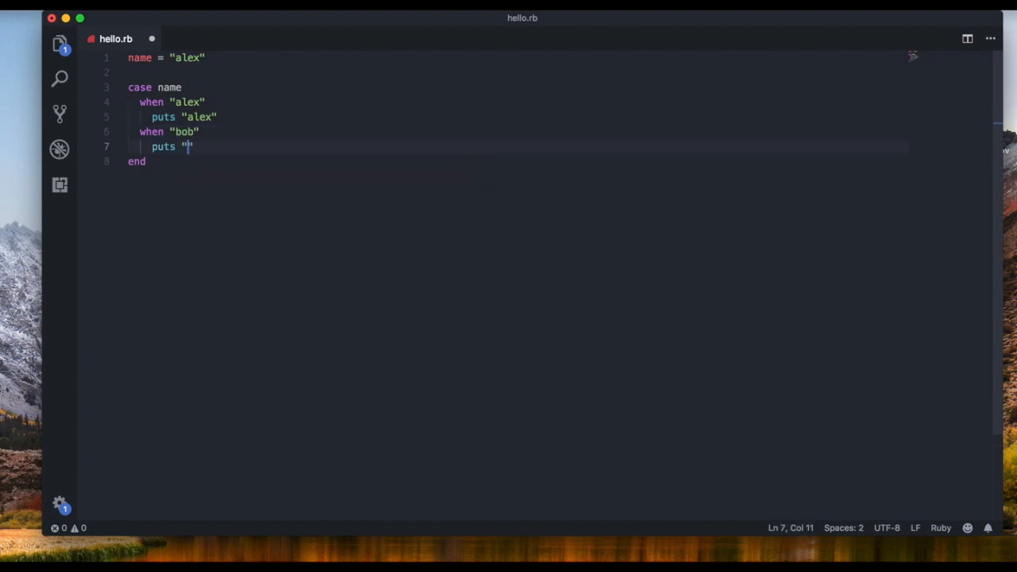
text(bob")
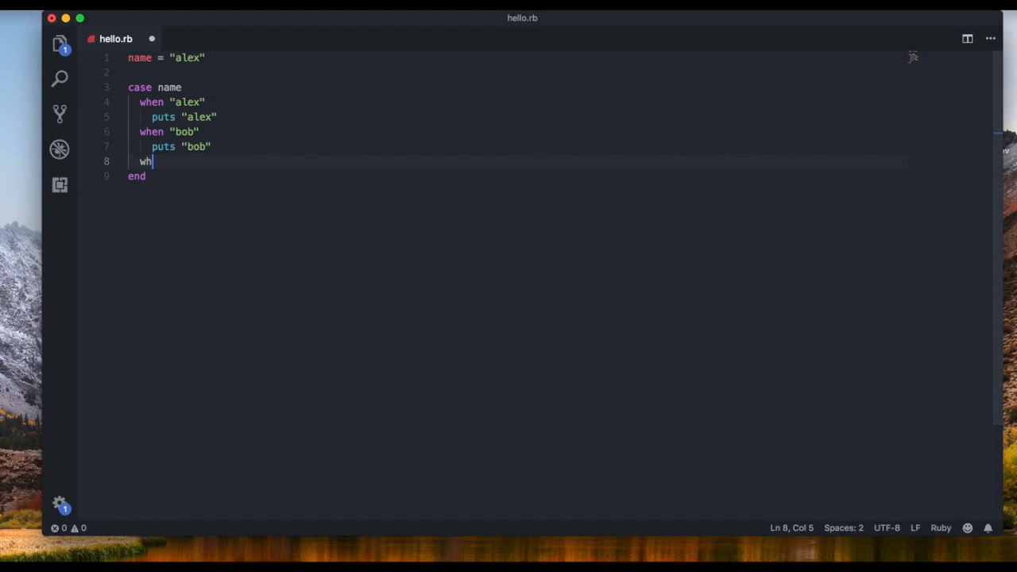
text(en "mar")
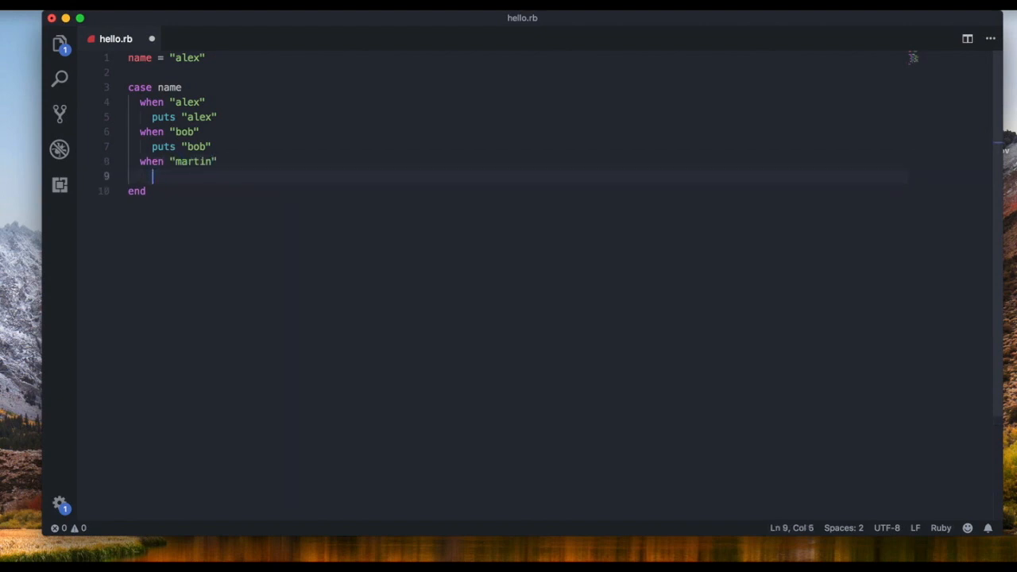
text(puts "m")
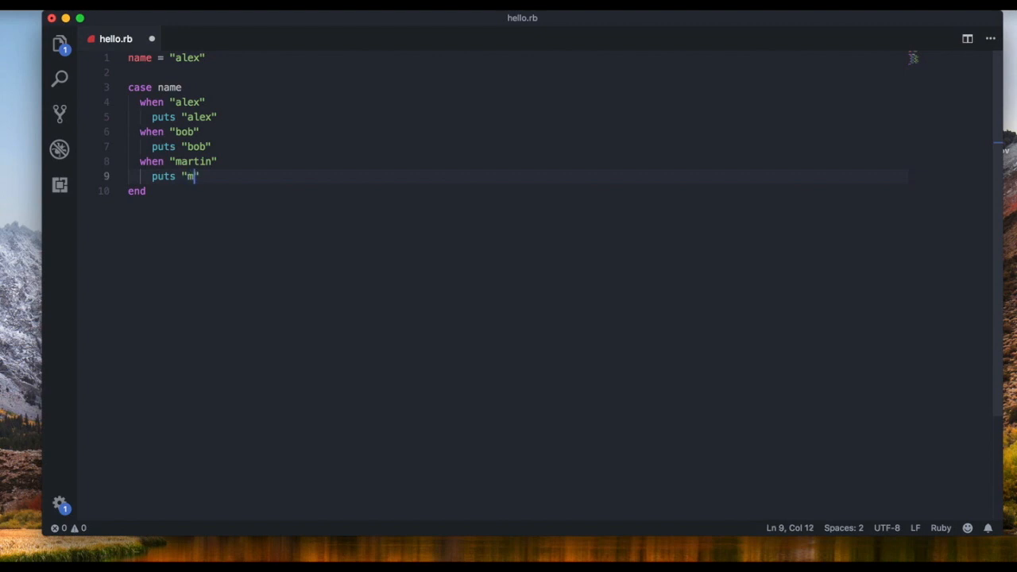
text(artin)
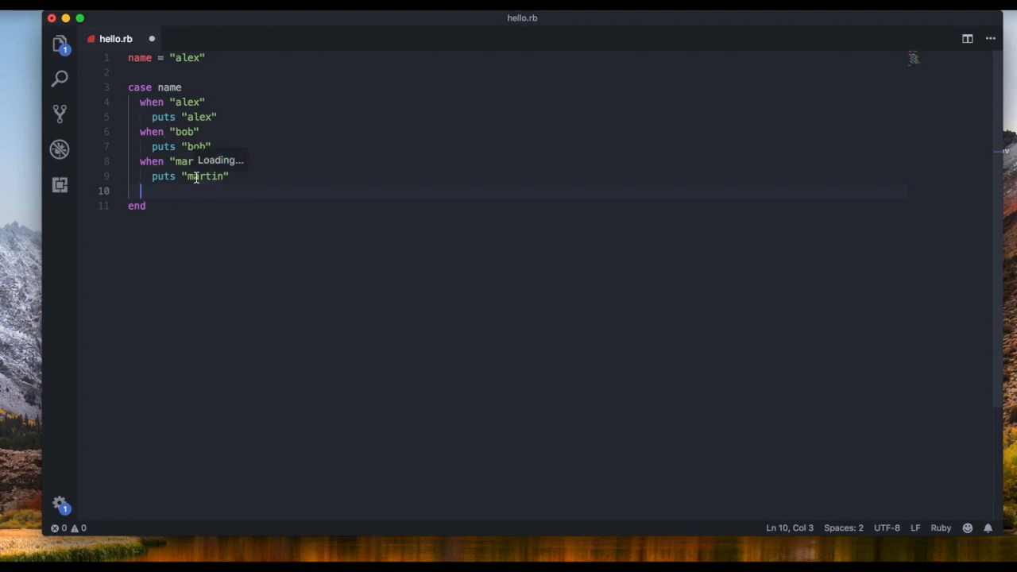
Step: Close the case with an else branch that puts "the name is not valid"
text(else)
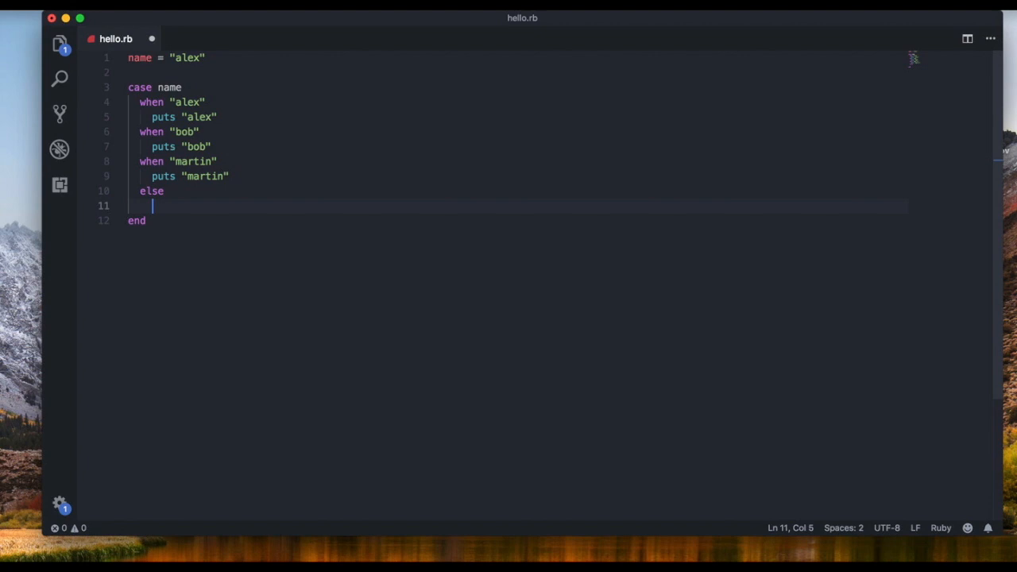
text(puts ")
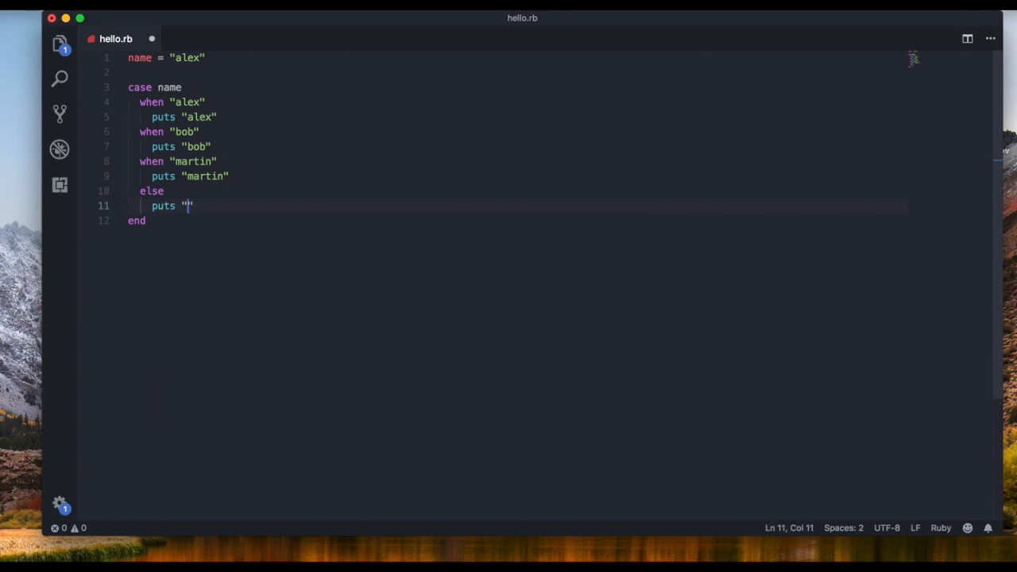
text(the name i)
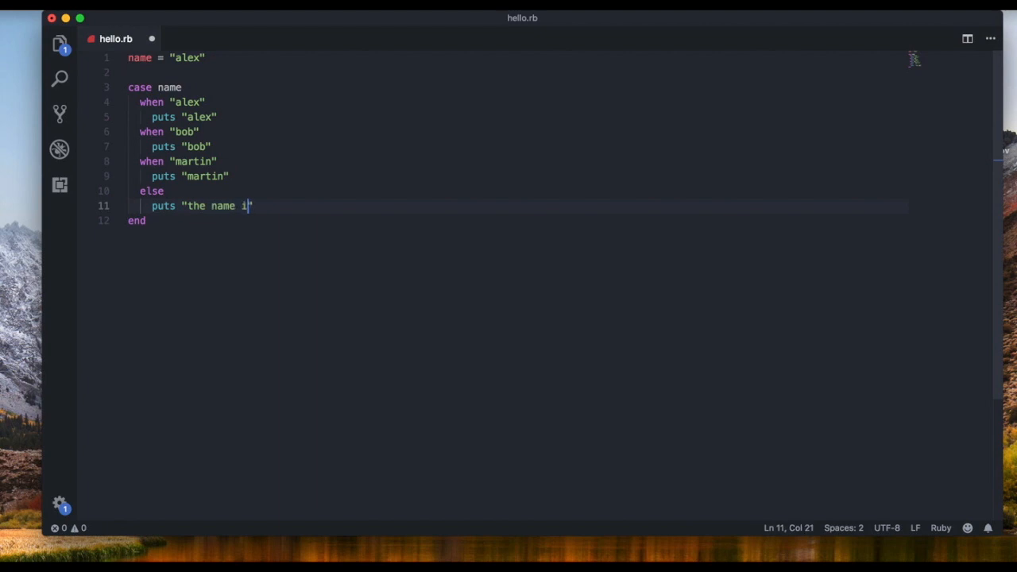
text(s not vali)
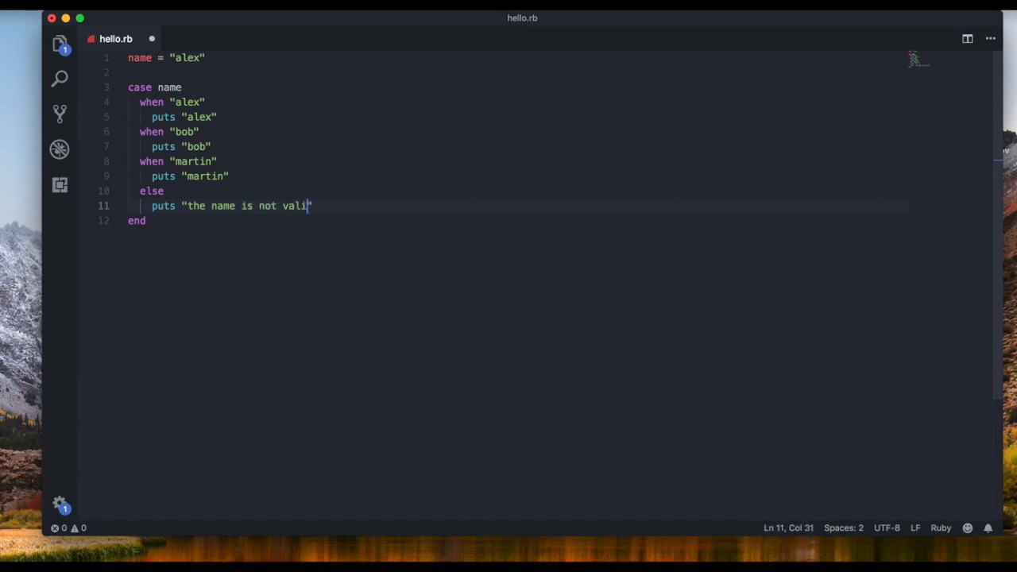
text(d)
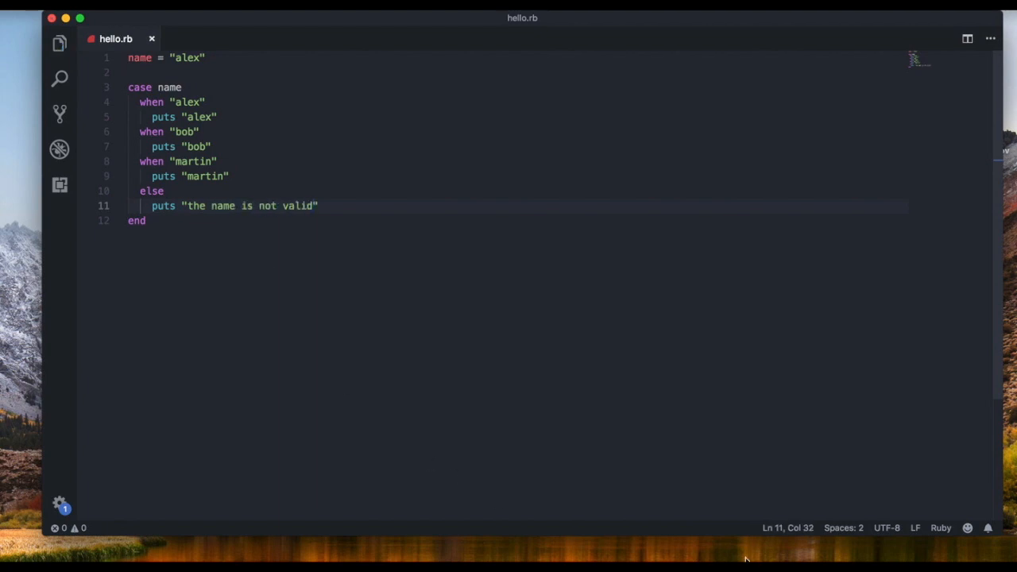
Step: Run ruby hello.rb in Terminal to print alex, then replace the name value on line 1
click(731, 540)
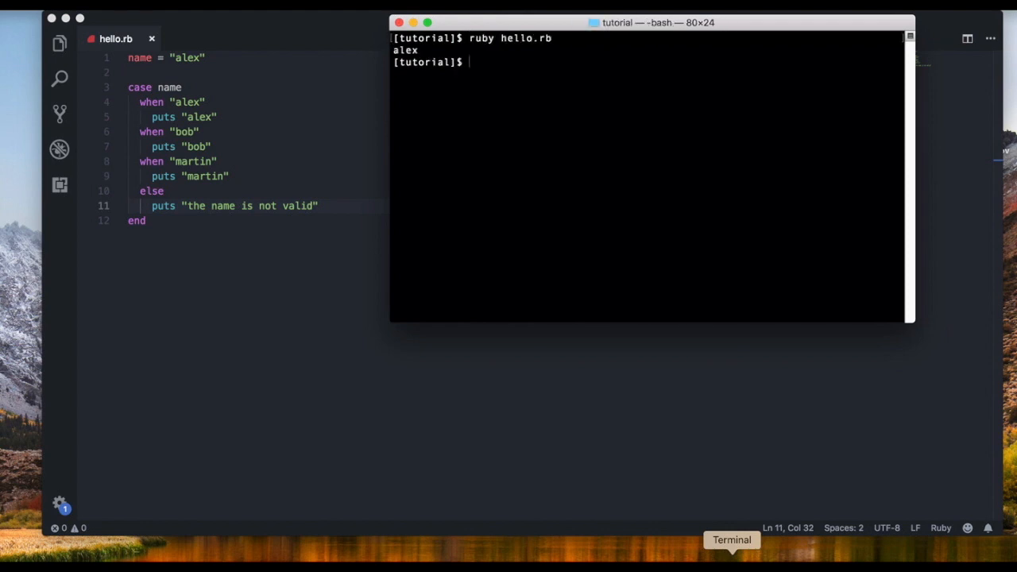
double_click(187, 57)
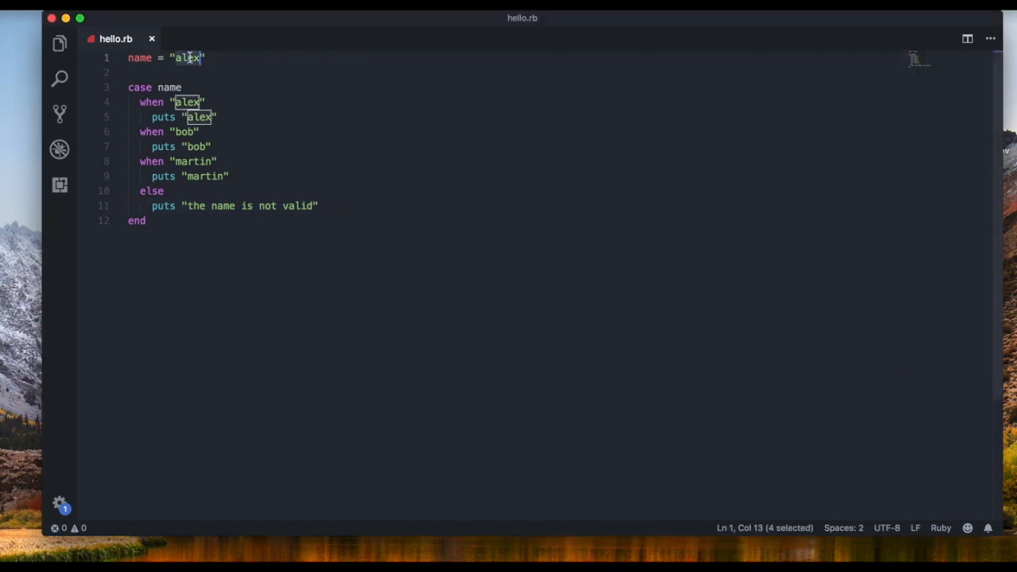
text(bob)
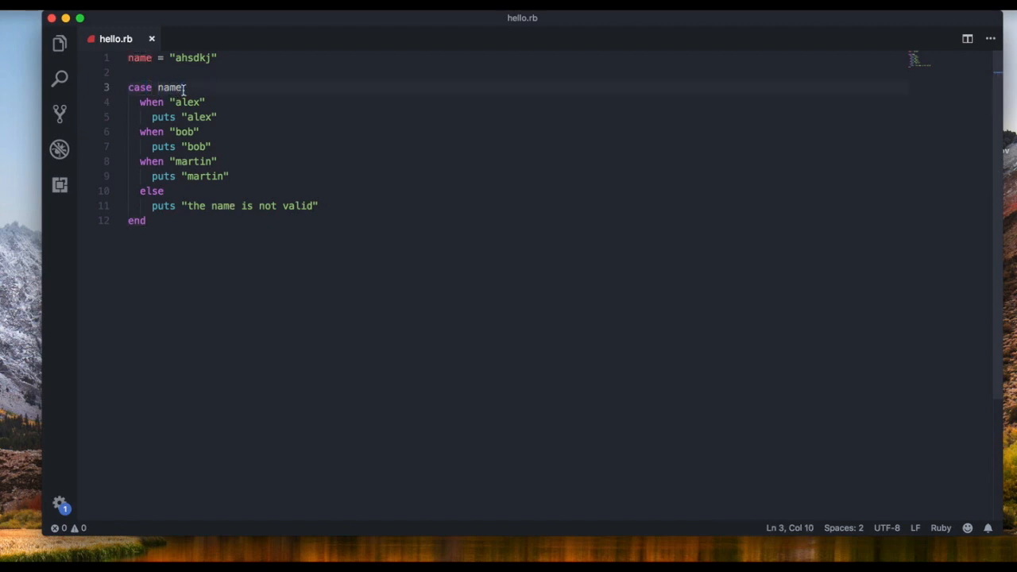
mouse_move(140, 58)
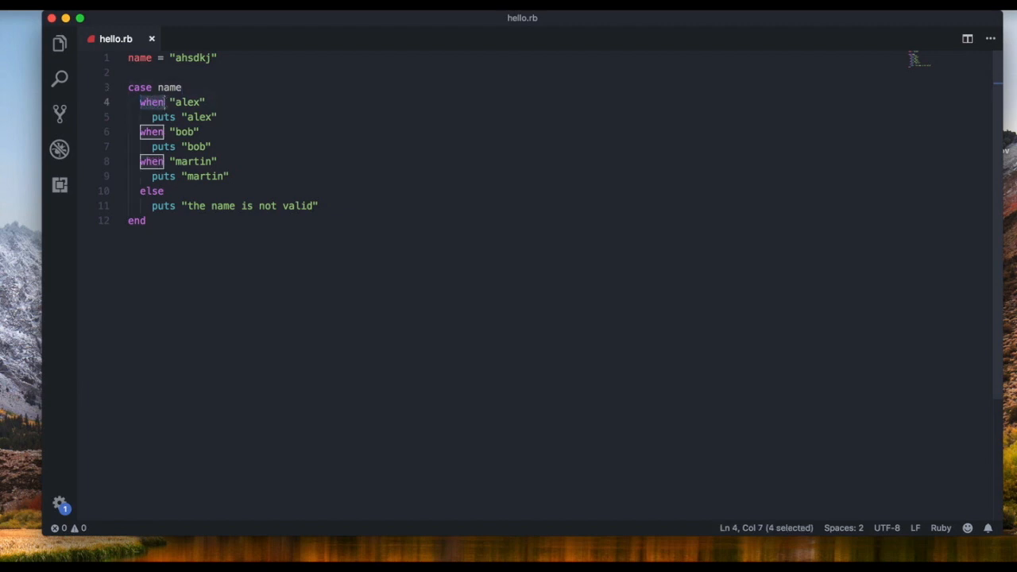
click(165, 102)
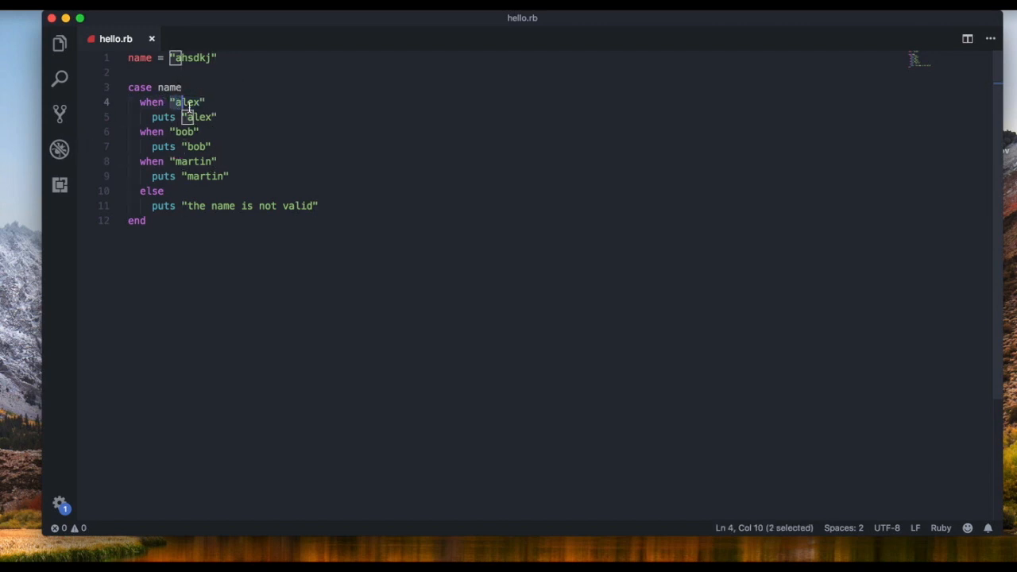
click(204, 101)
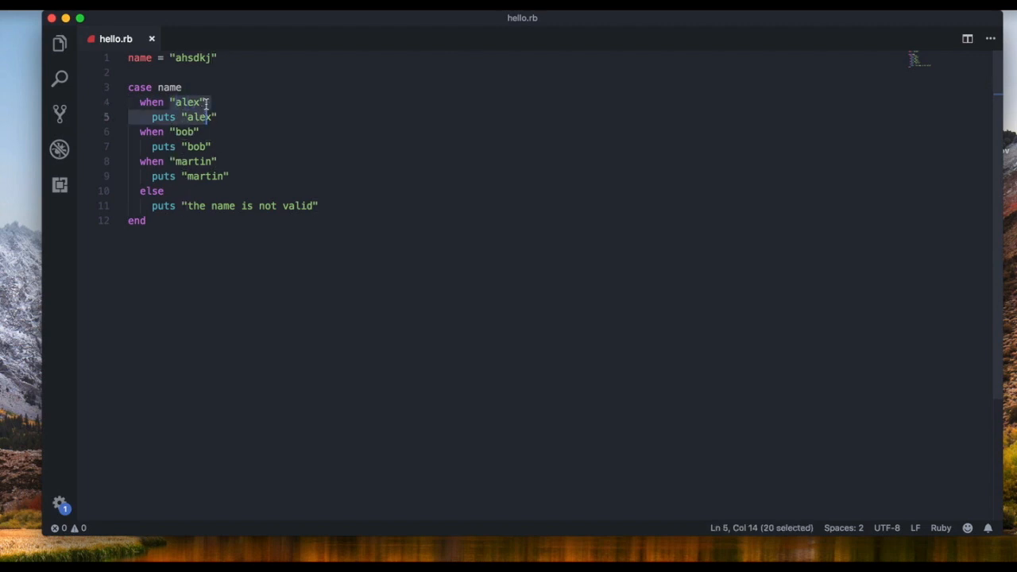
click(168, 102)
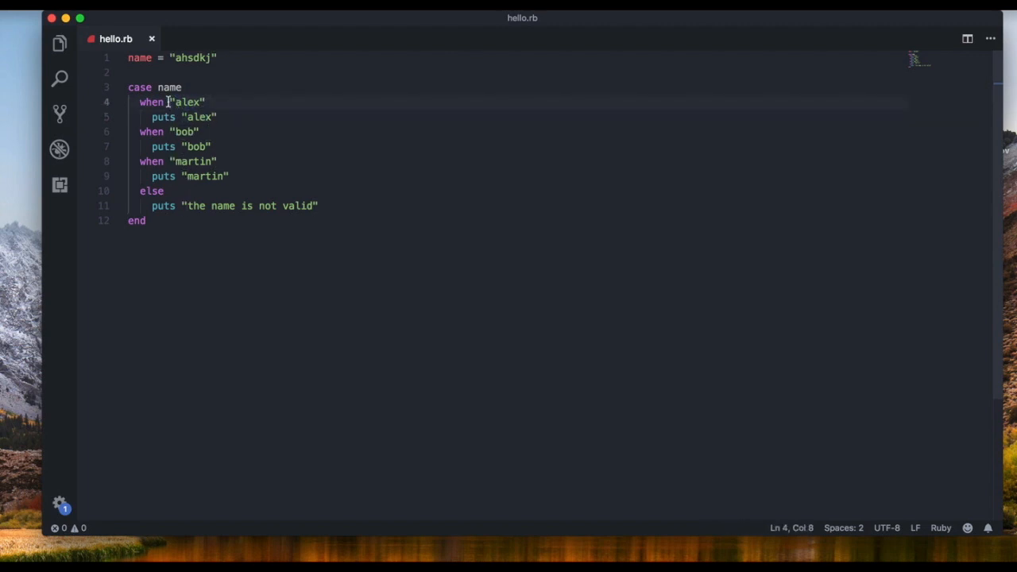
text(name ==)
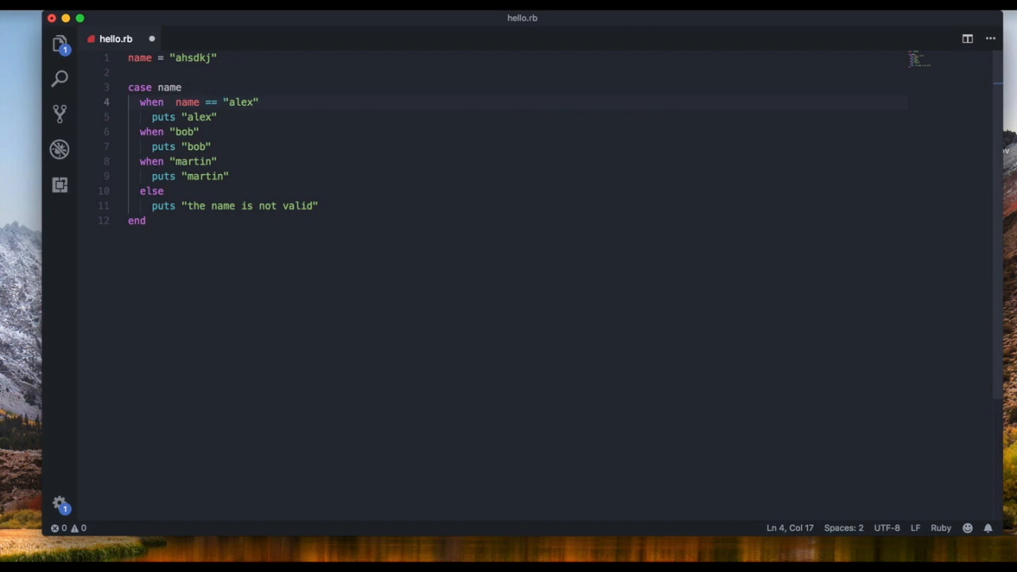
key(Backspace)
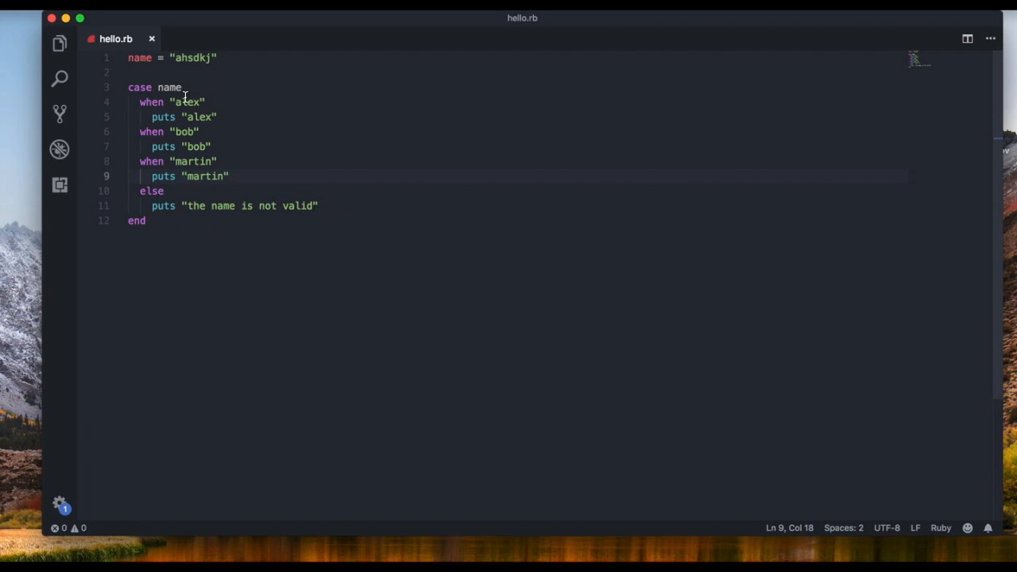
mouse_move(203, 149)
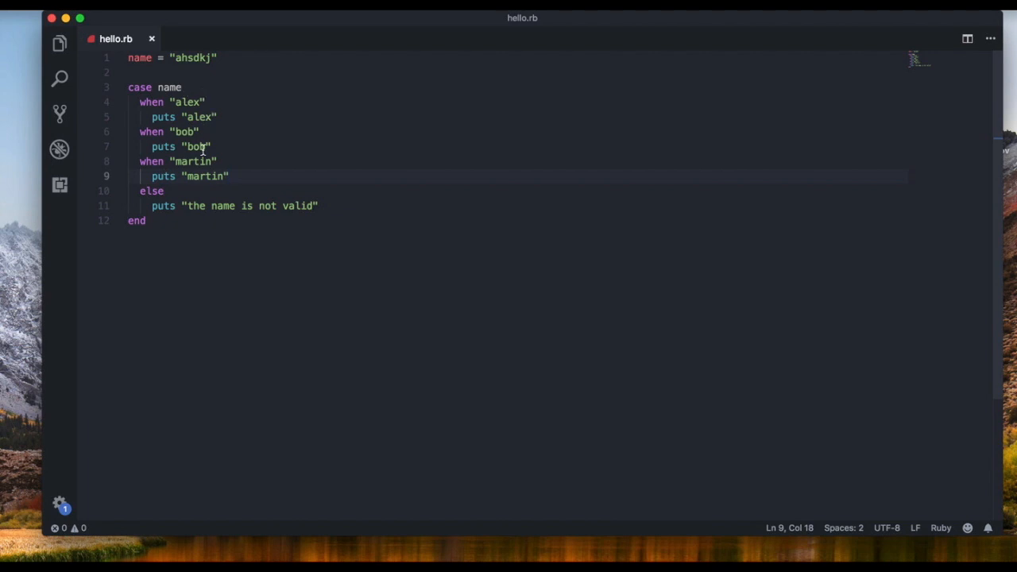
double_click(151, 191)
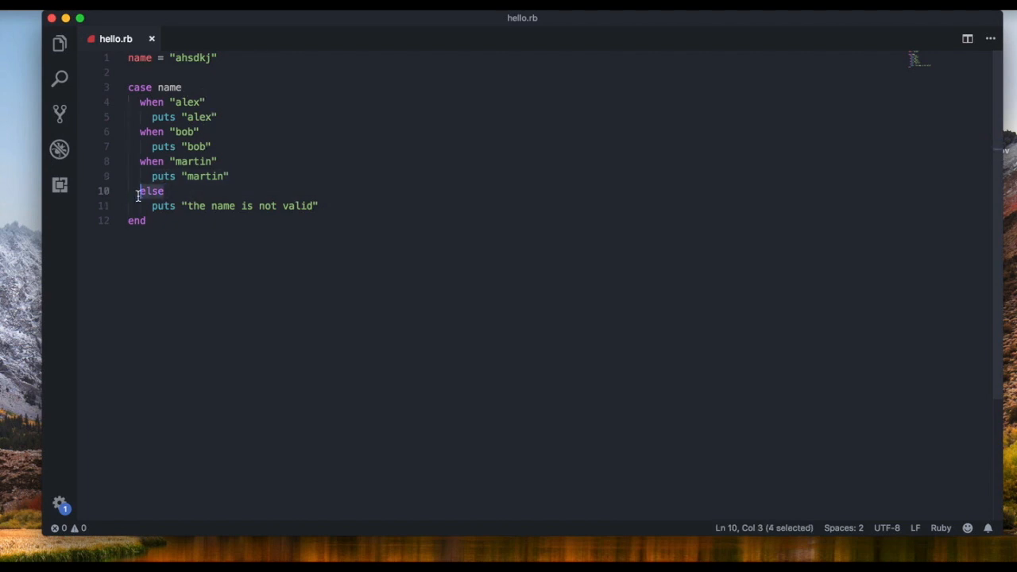
click(151, 191)
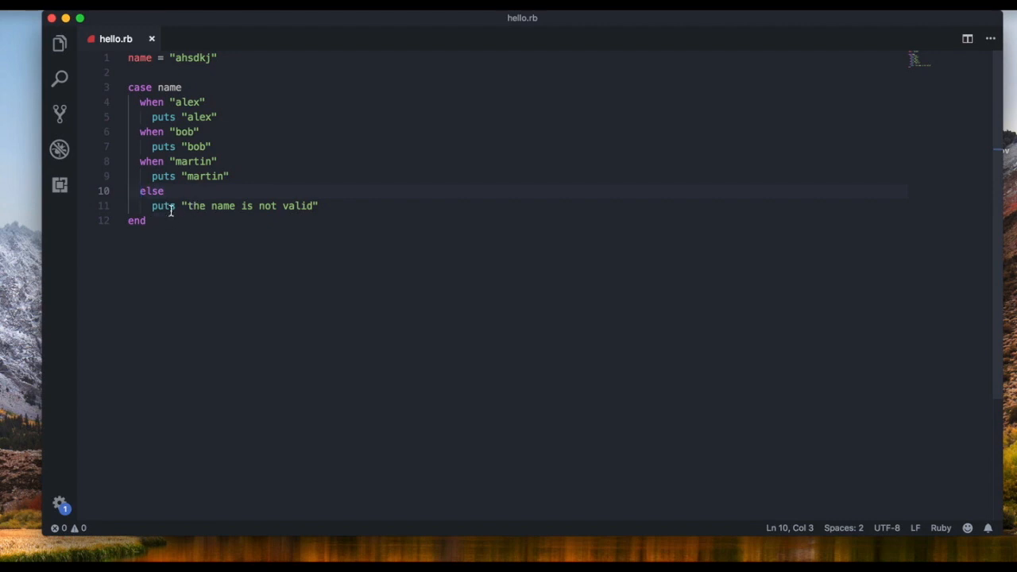
mouse_move(457, 244)
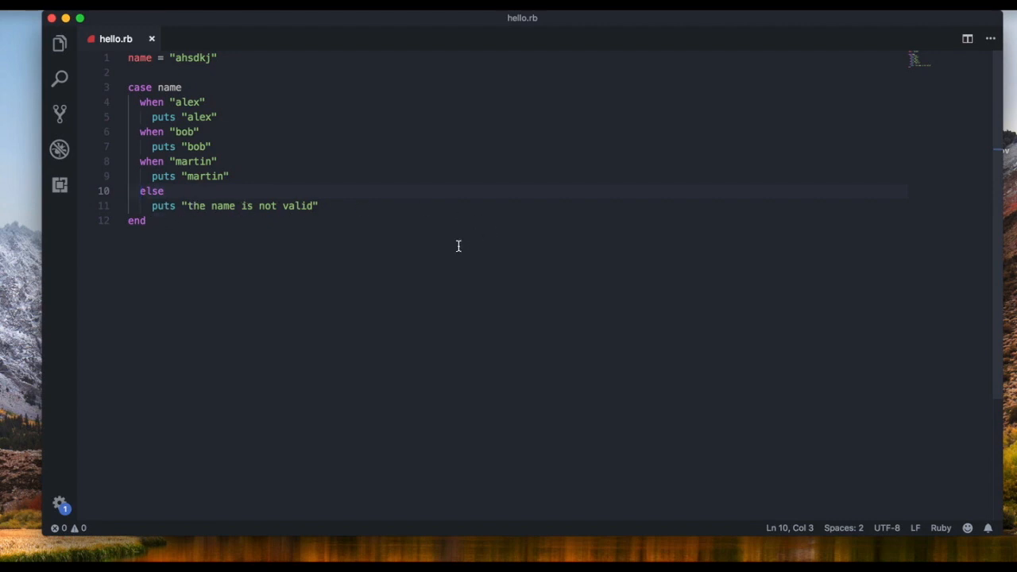